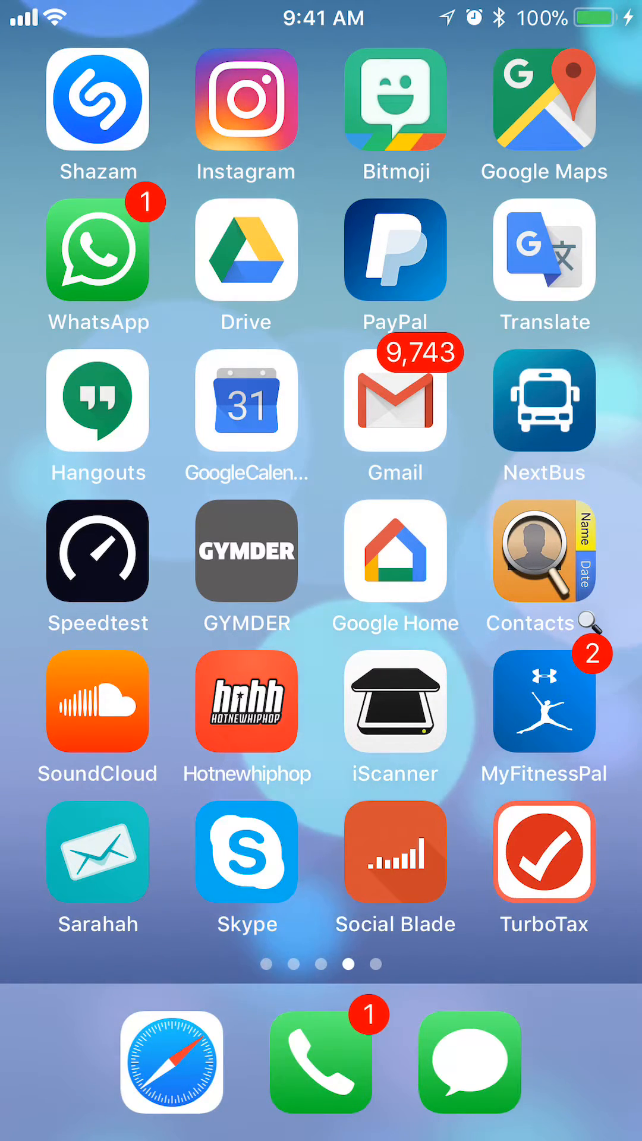
# Launch the Gmail app from the iOS Home Screen
pyautogui.click(395, 400)
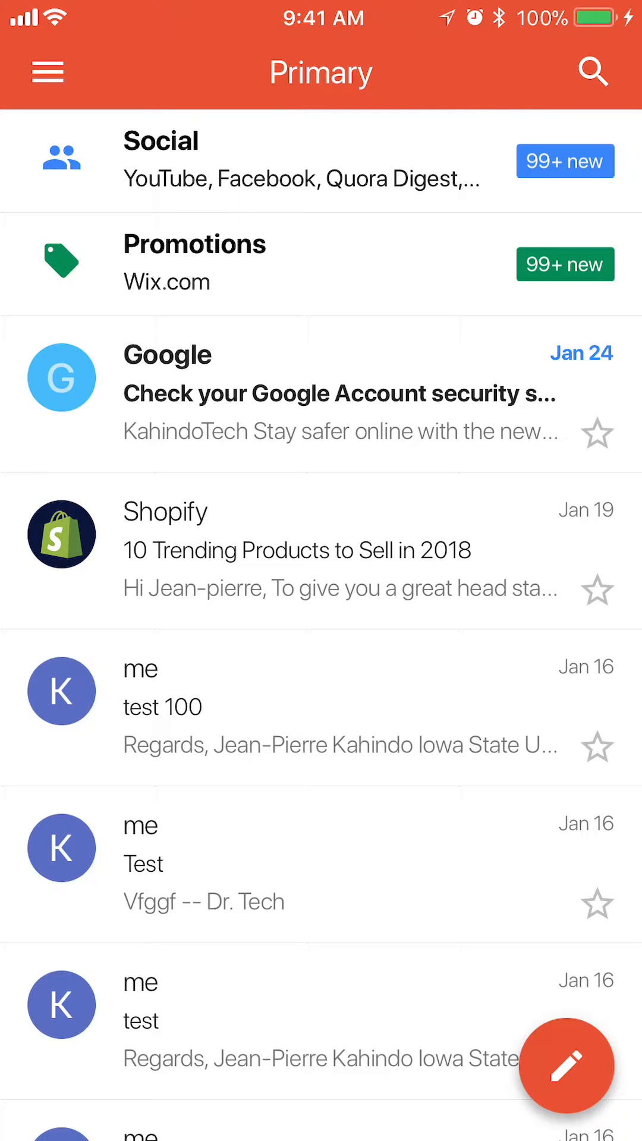
# Open Gmail's side menu with folders, labels and Settings
pyautogui.click(48, 72)
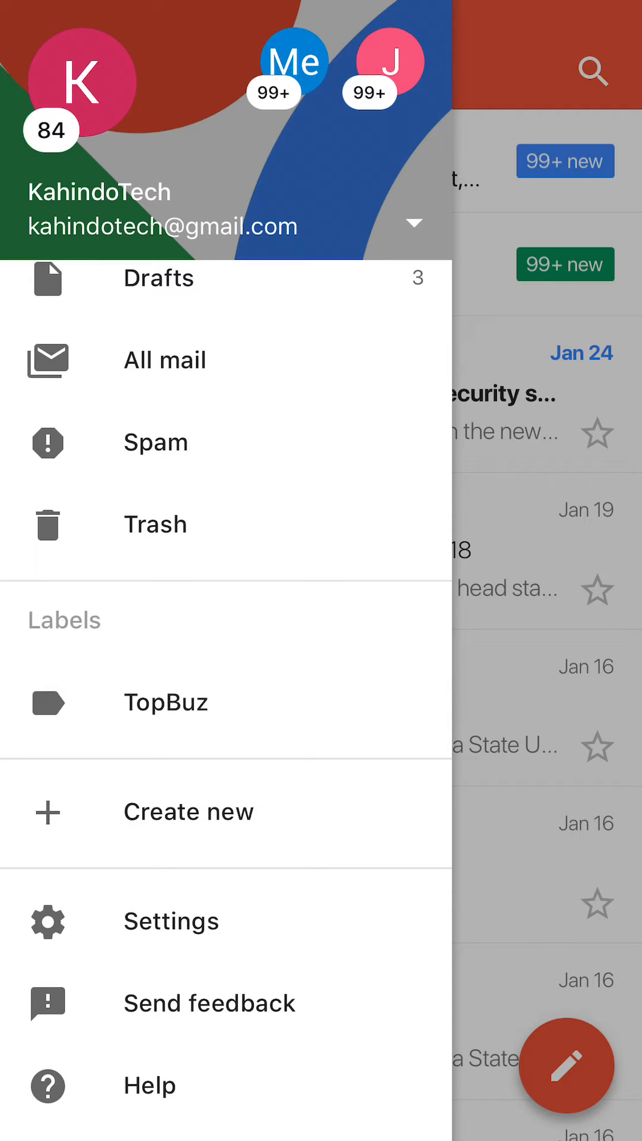
pyautogui.click(171, 920)
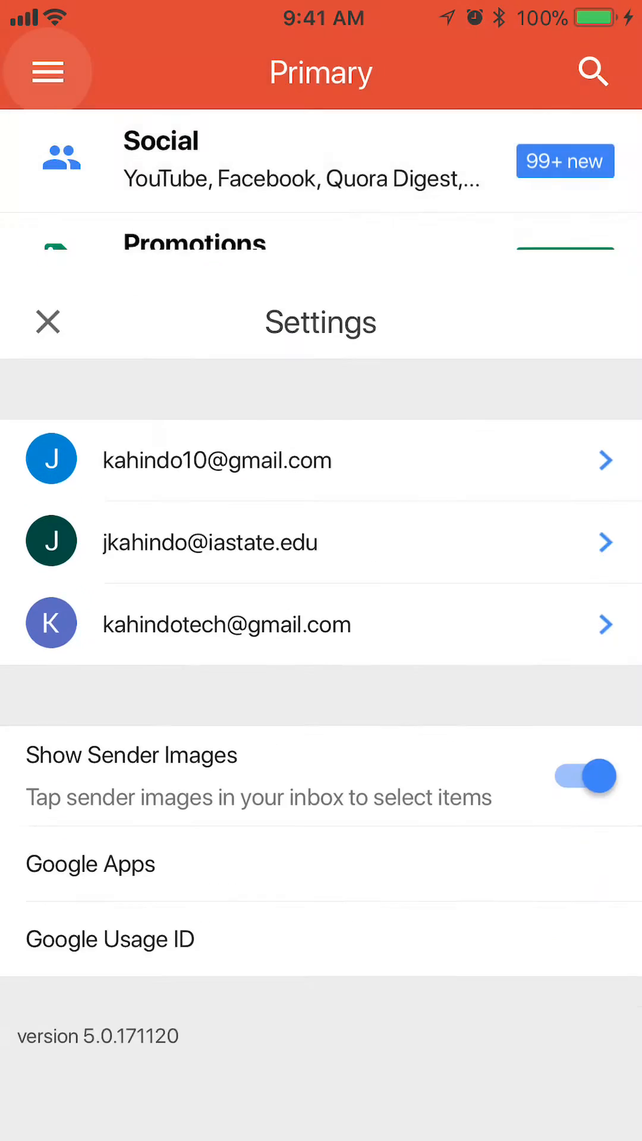
pyautogui.scroll(-3)
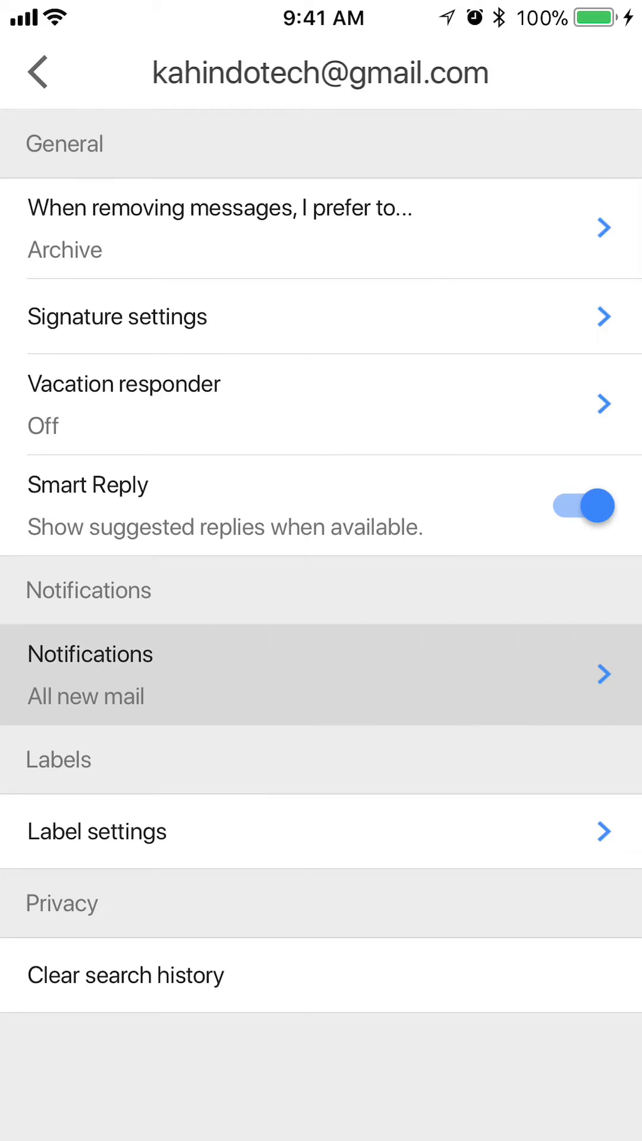
pyautogui.click(320, 674)
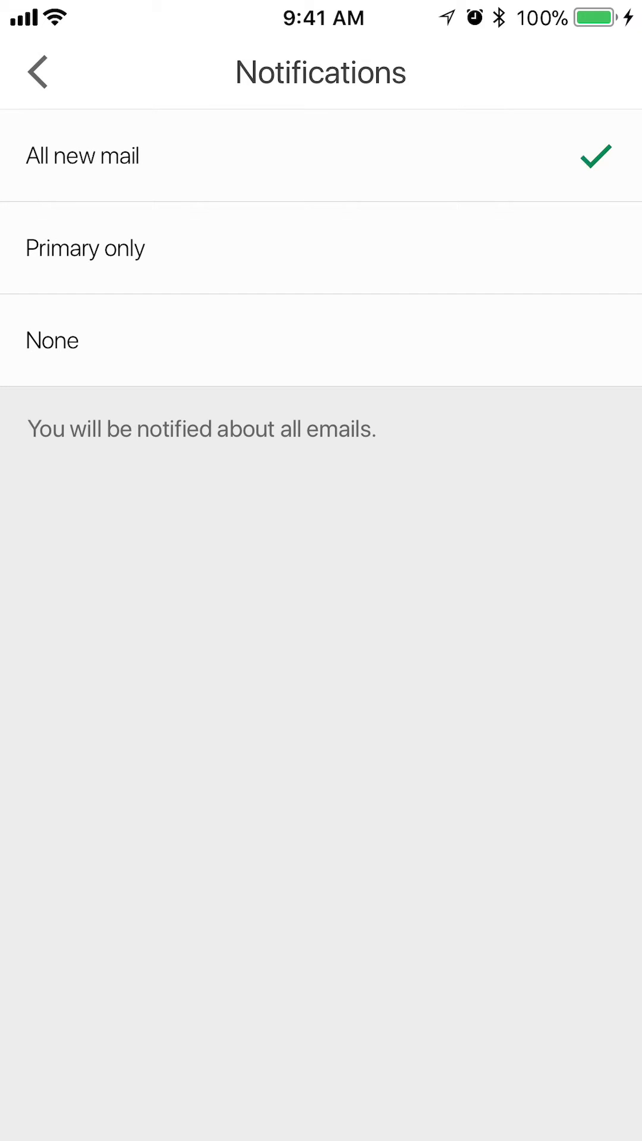
pyautogui.click(52, 340)
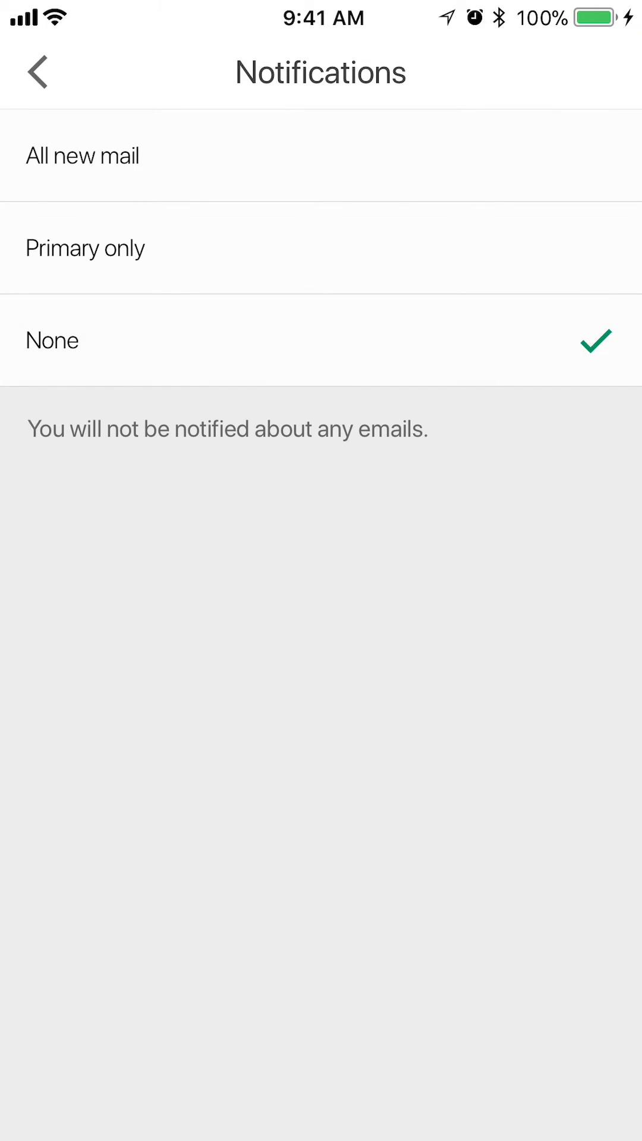